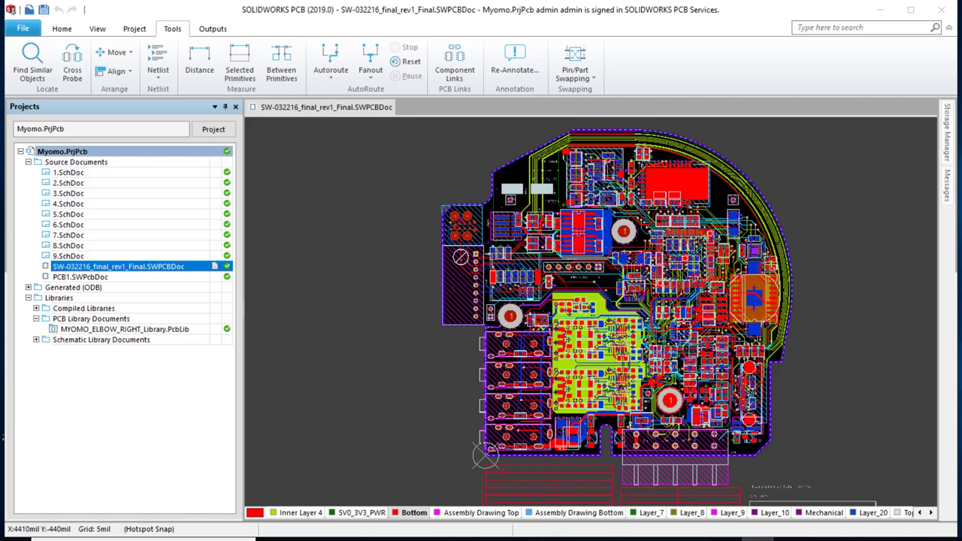
mouse_move(878, 216)
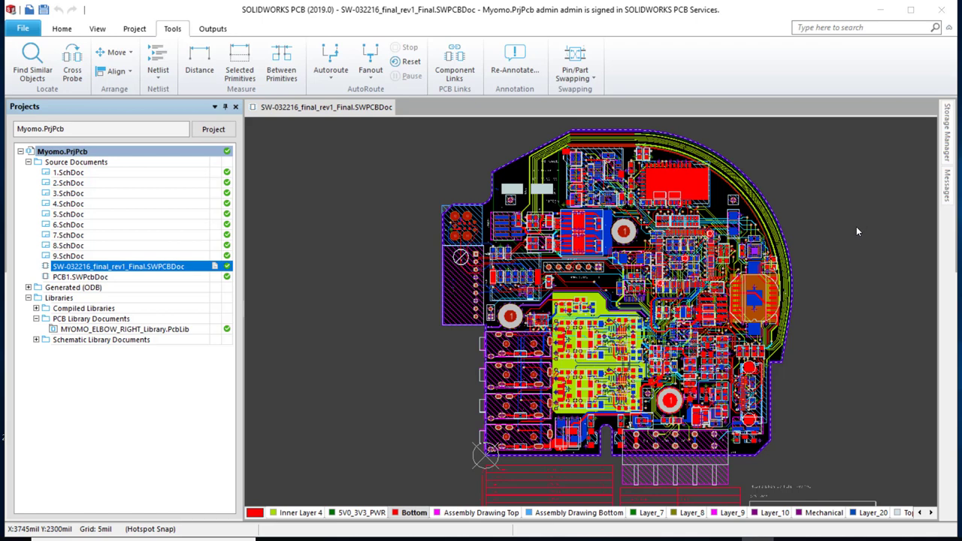
mouse_move(855, 231)
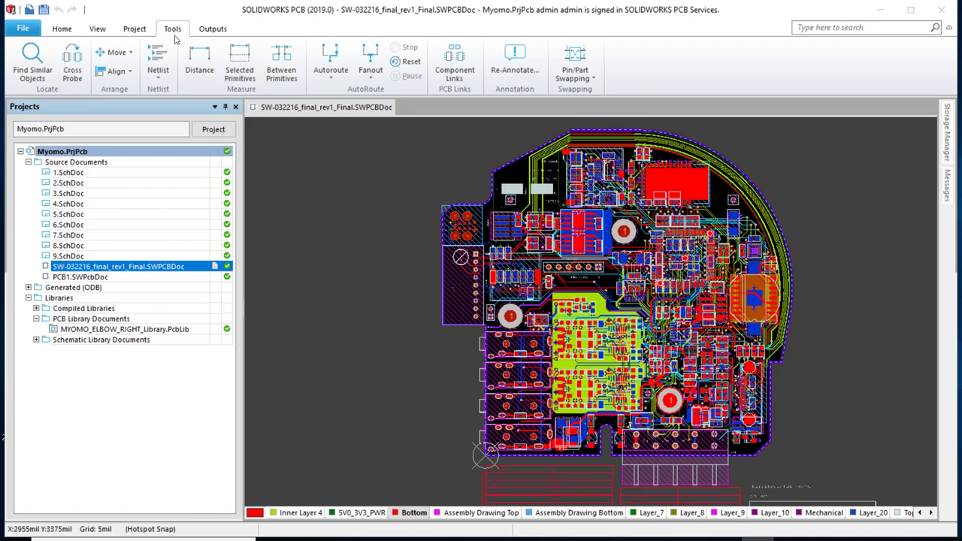
- Find objects similar to component U18 by Object Kind, selecting all 293 components
left_click(28, 61)
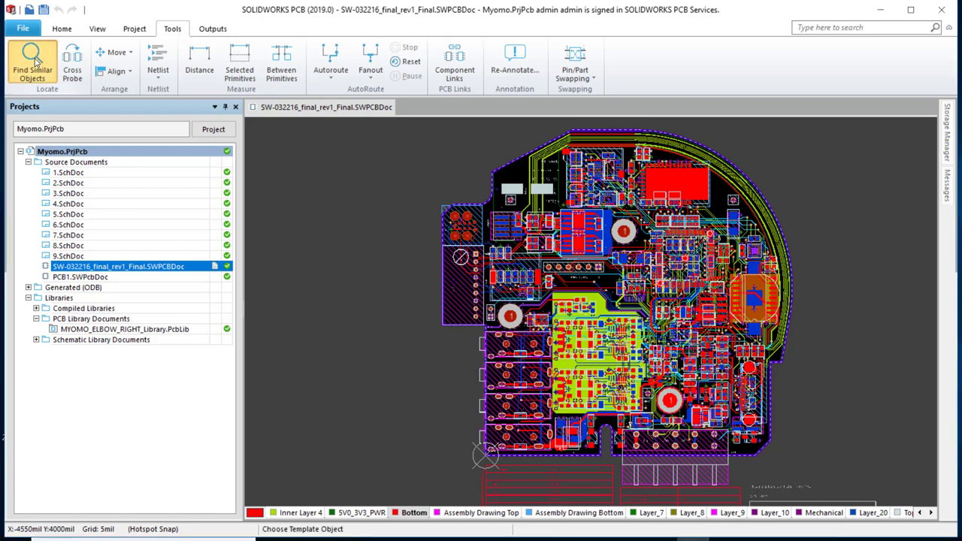
mouse_move(597, 247)
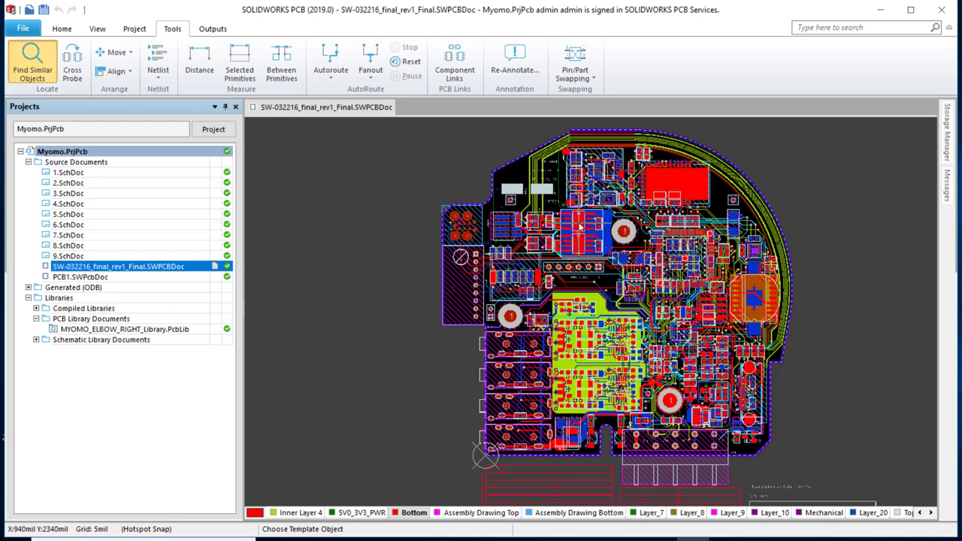
mouse_move(581, 224)
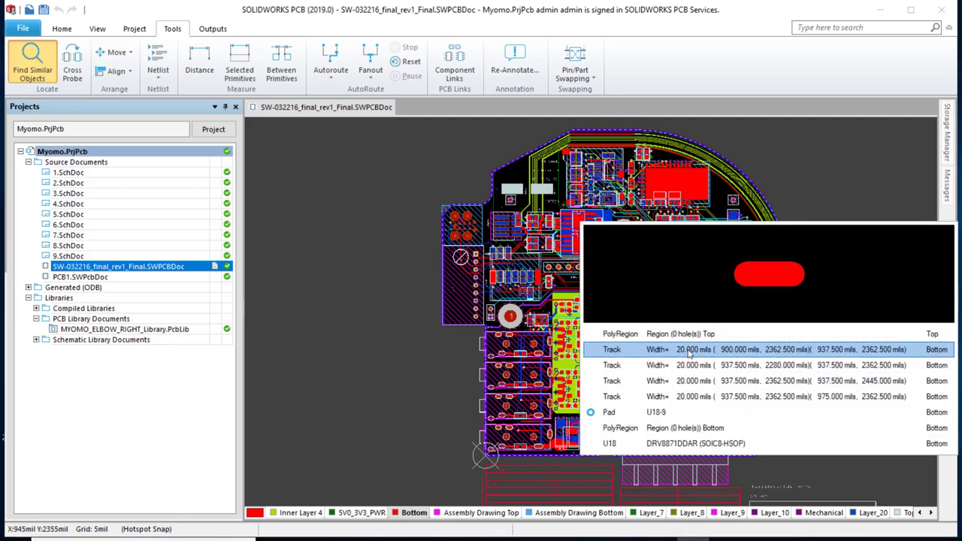
left_click(684, 444)
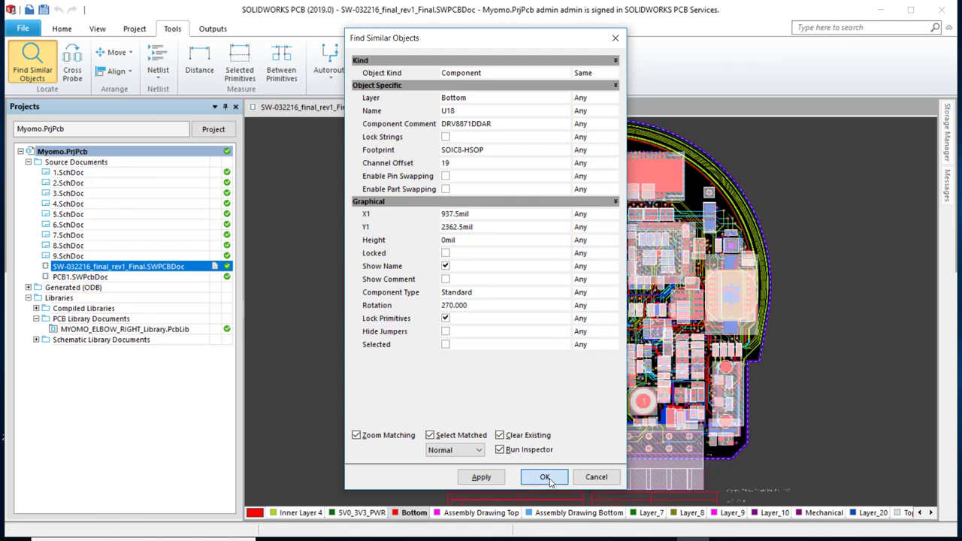
left_click(544, 476)
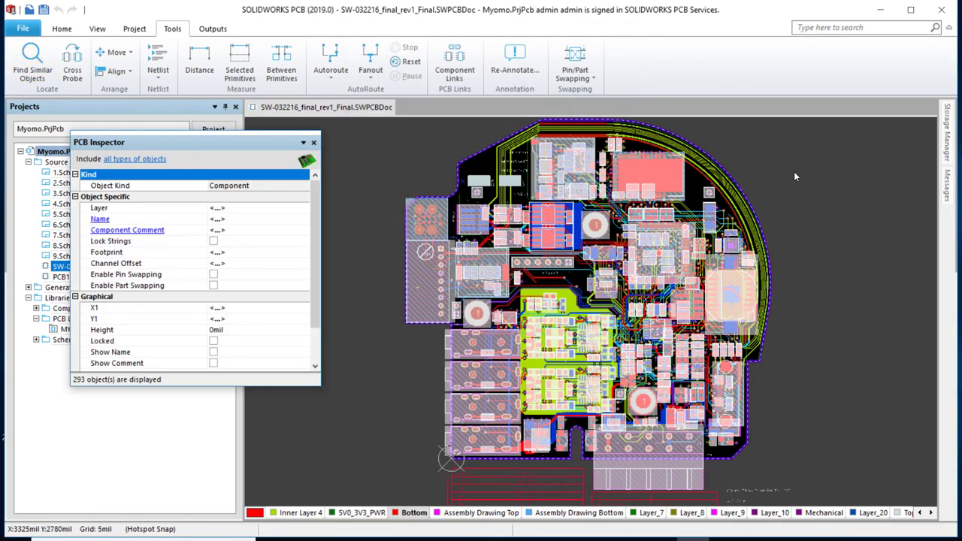
left_click(857, 27)
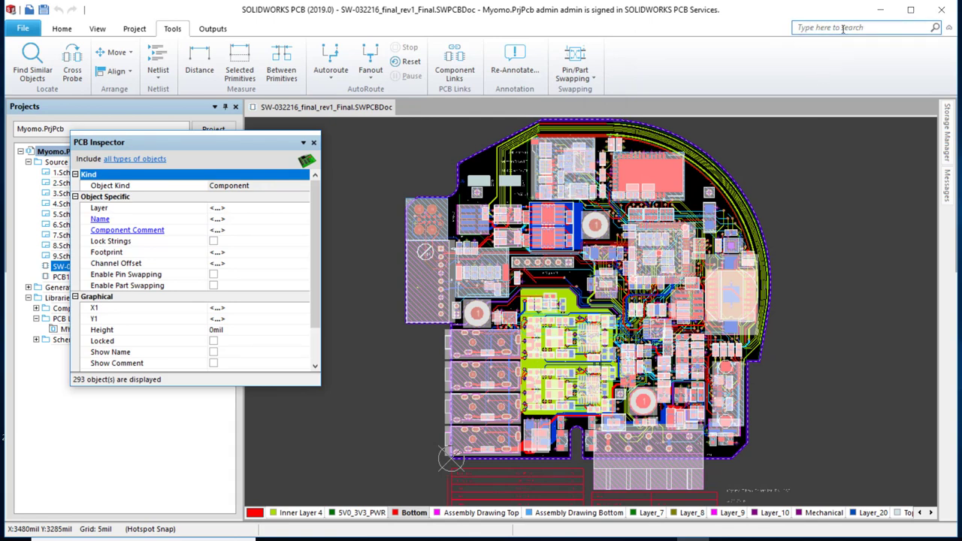
- Search 'library' and run Make PCB Library to generate a footprint library from the board
left_click(854, 28)
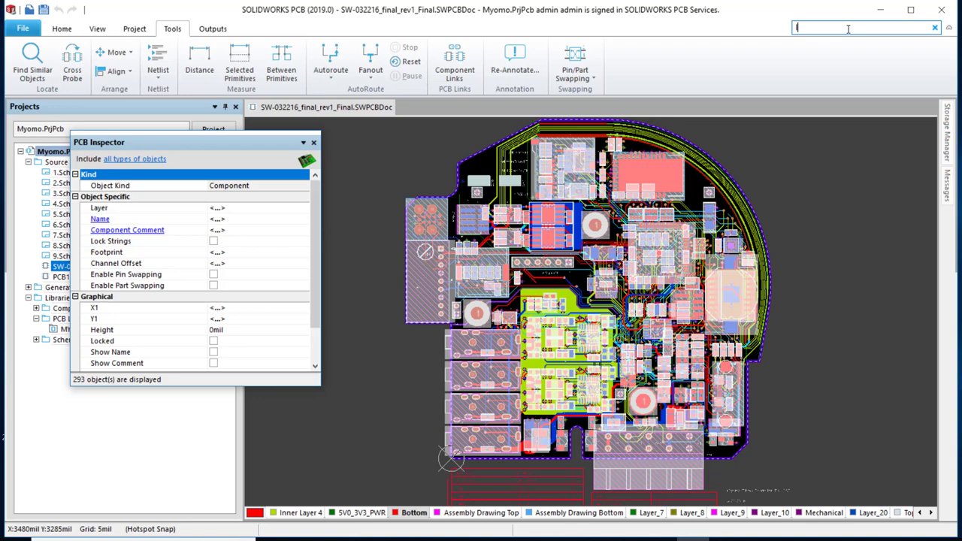
type("library")
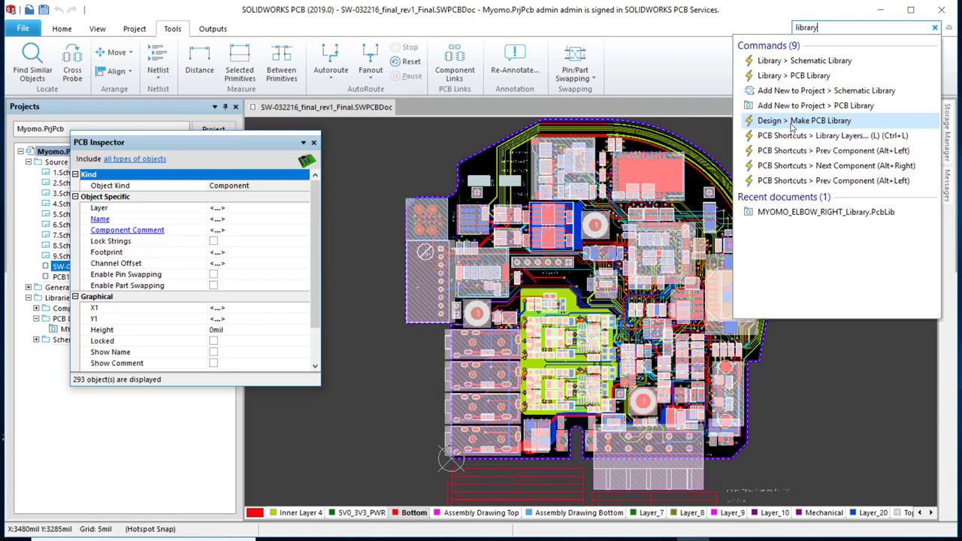
left_click(816, 121)
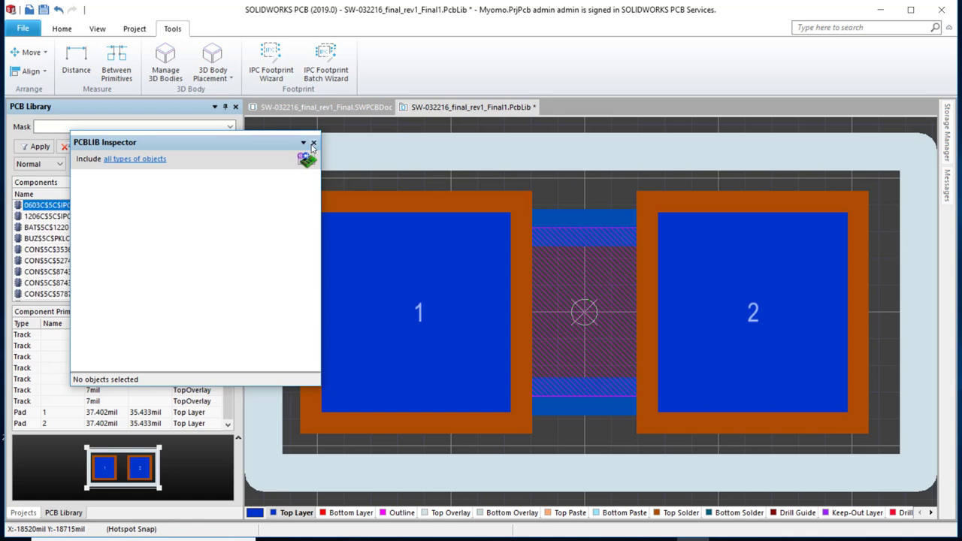
- Close the PCBLIB Inspector and scroll the new library's Components list
left_click(312, 143)
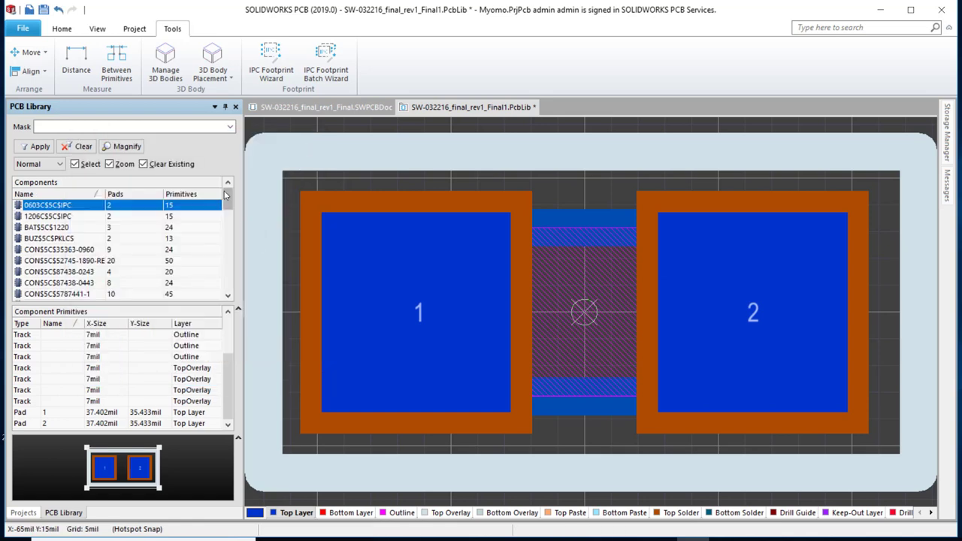
scroll("down", 3)
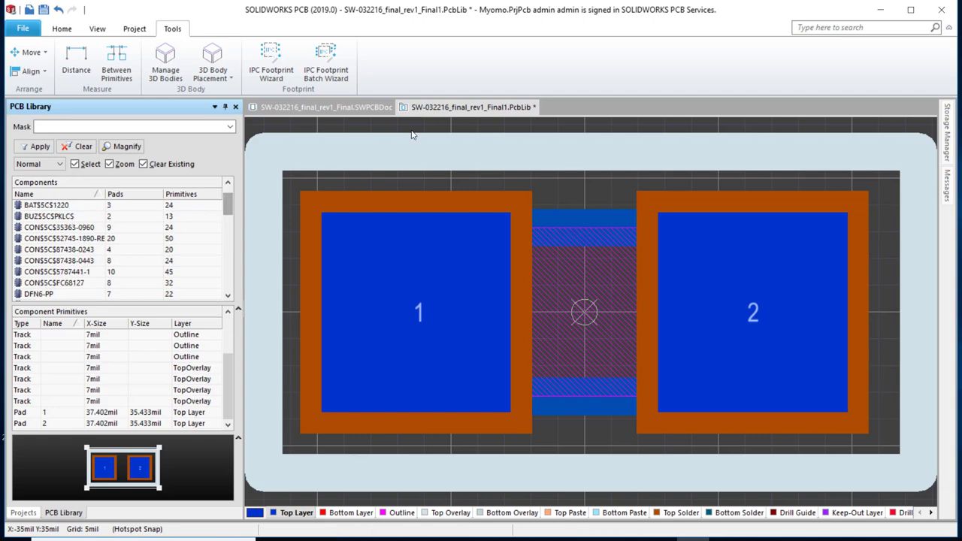
mouse_move(610, 193)
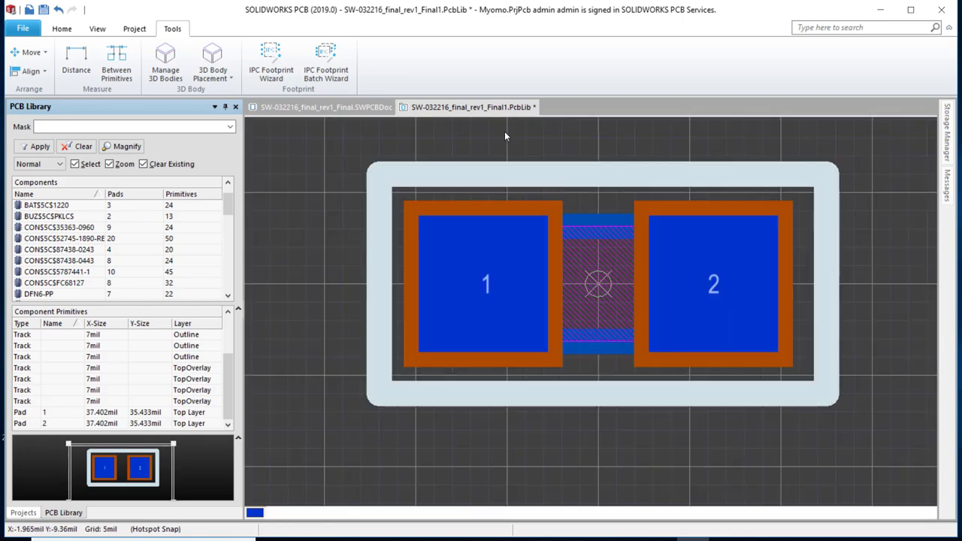
right_click(463, 107)
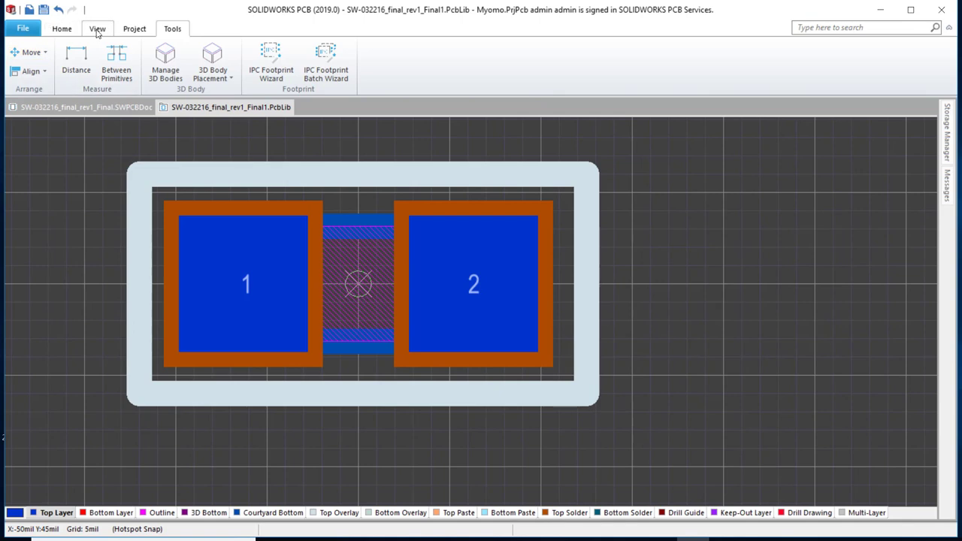
- Open the Projects panel showing SW-032216_final_rev1_Final1.PcbLib under PCB Library Documents
left_click(95, 29)
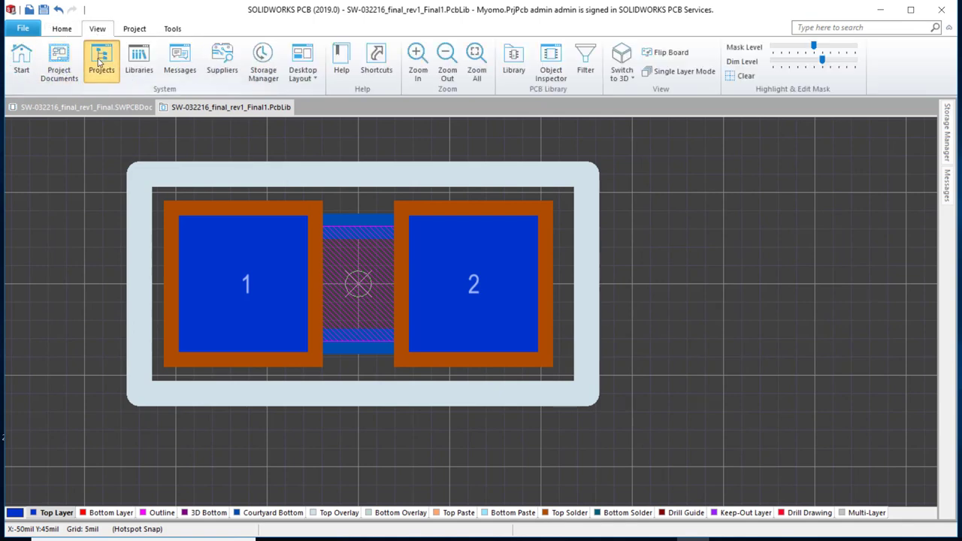
left_click(100, 59)
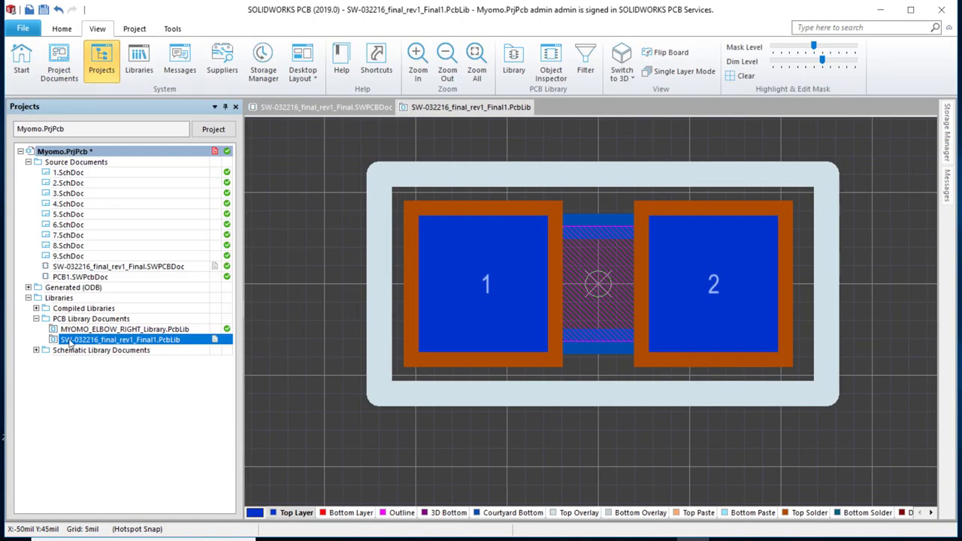